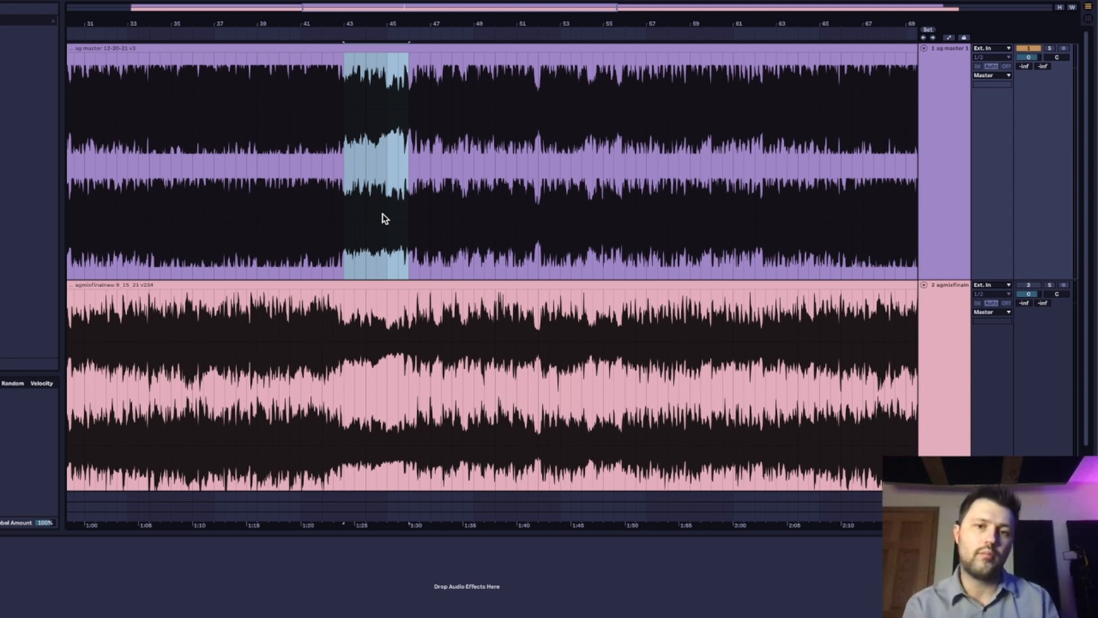
pyautogui.moveTo(449, 244)
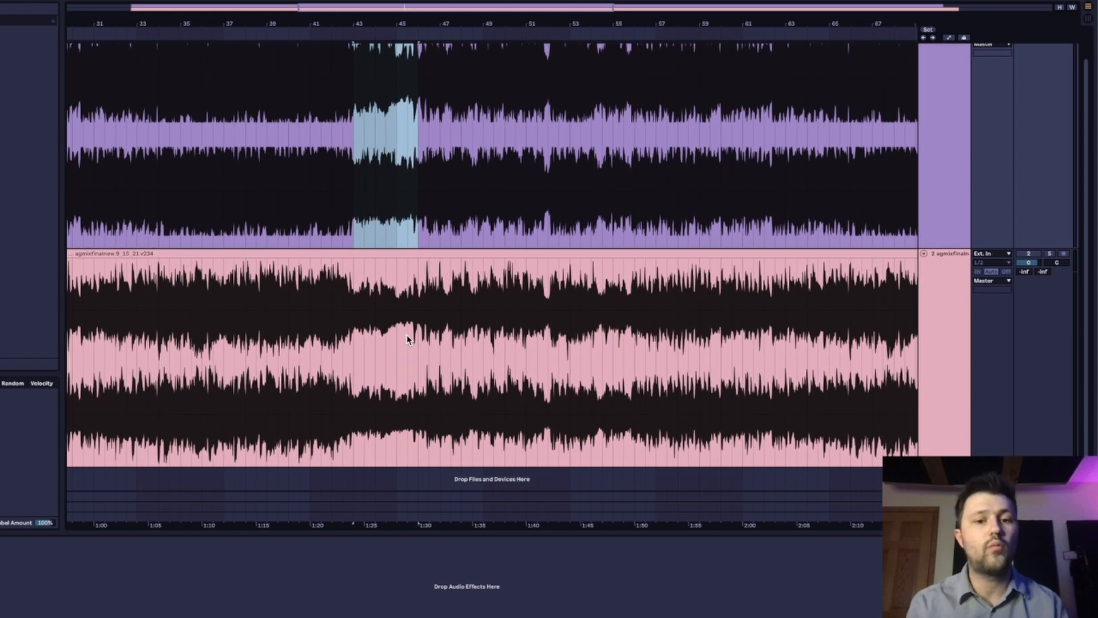
pyautogui.moveTo(372, 312)
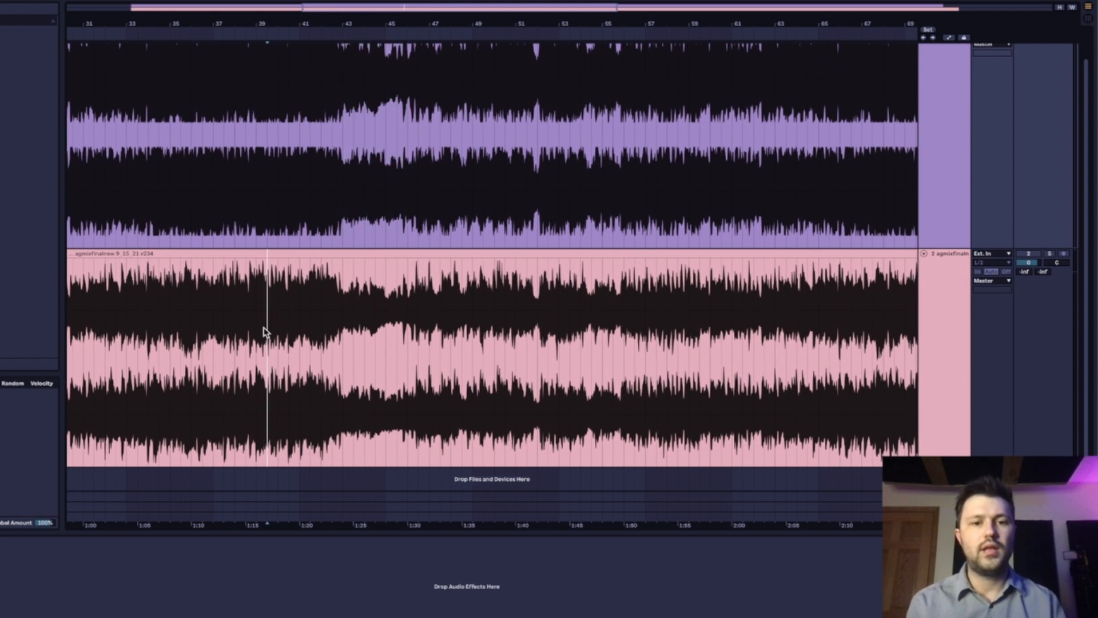
# - Drag-select the mix waveform from 00:00:06.887 to 00:03:26.252
pyautogui.moveTo(343, 350); pyautogui.dragTo(417, 350)
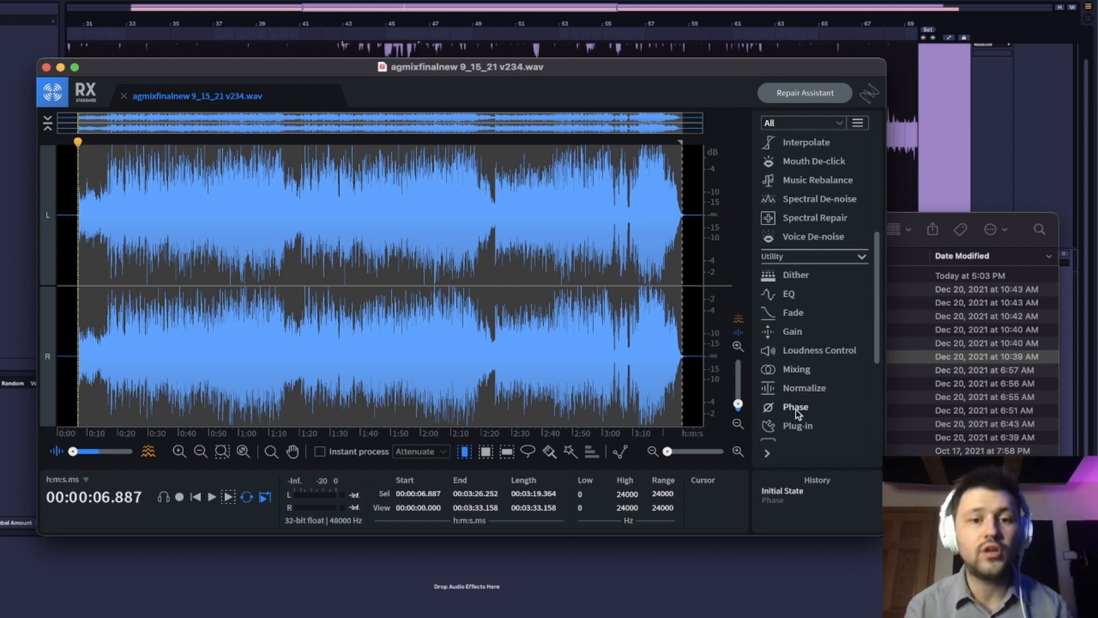
# - Open Phase, use Suggest for +26° rotation on both channels, and render it
pyautogui.click(795, 406)
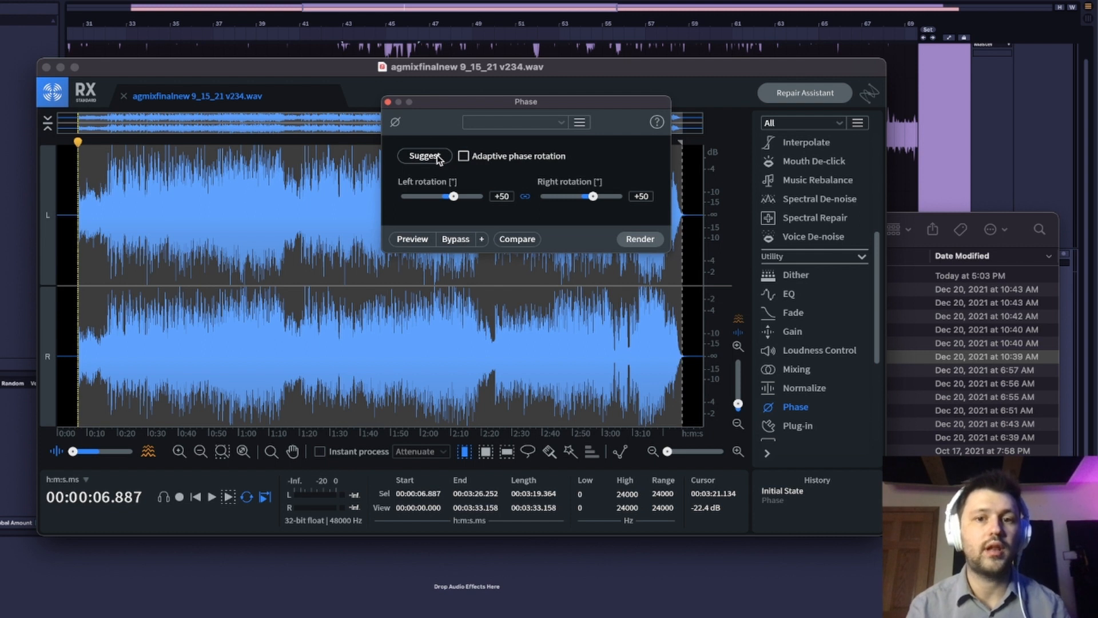
pyautogui.click(424, 156)
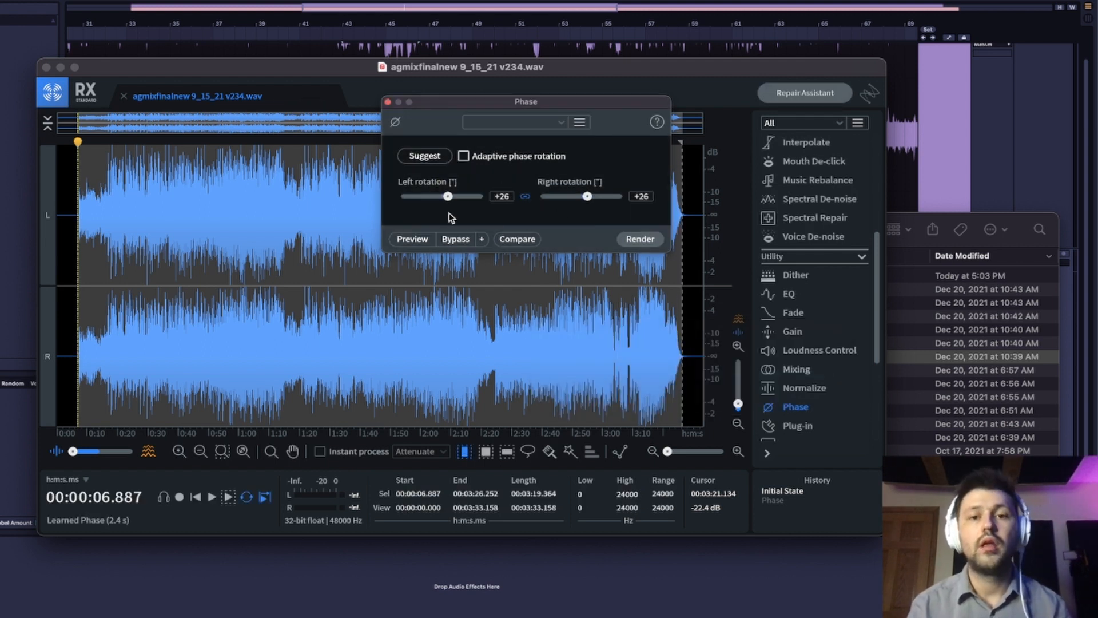
pyautogui.click(638, 239)
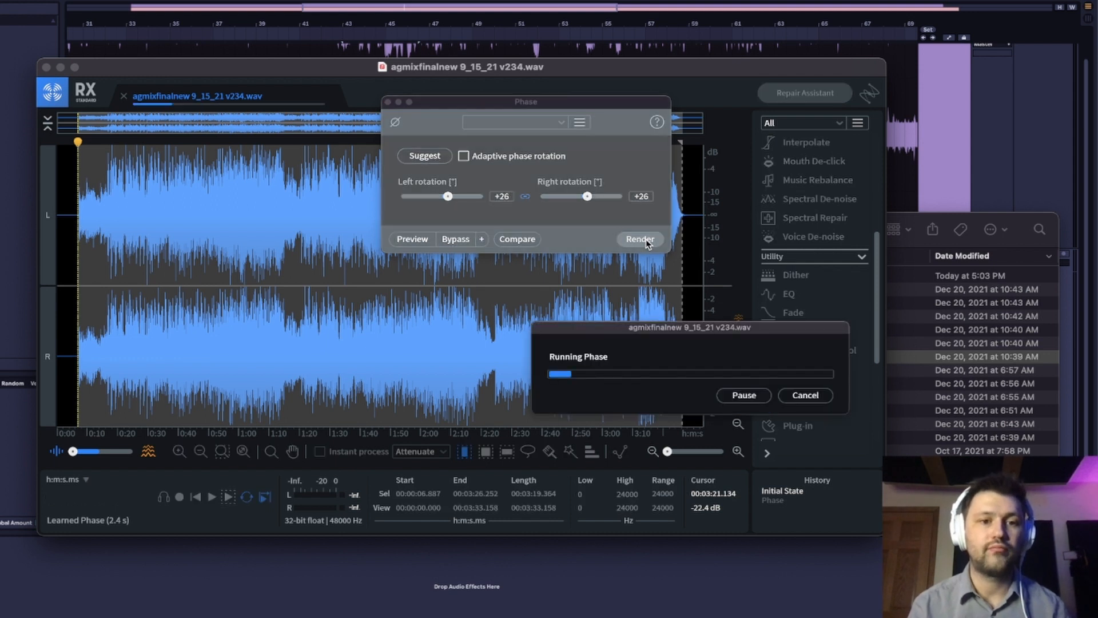
pyautogui.click(638, 240)
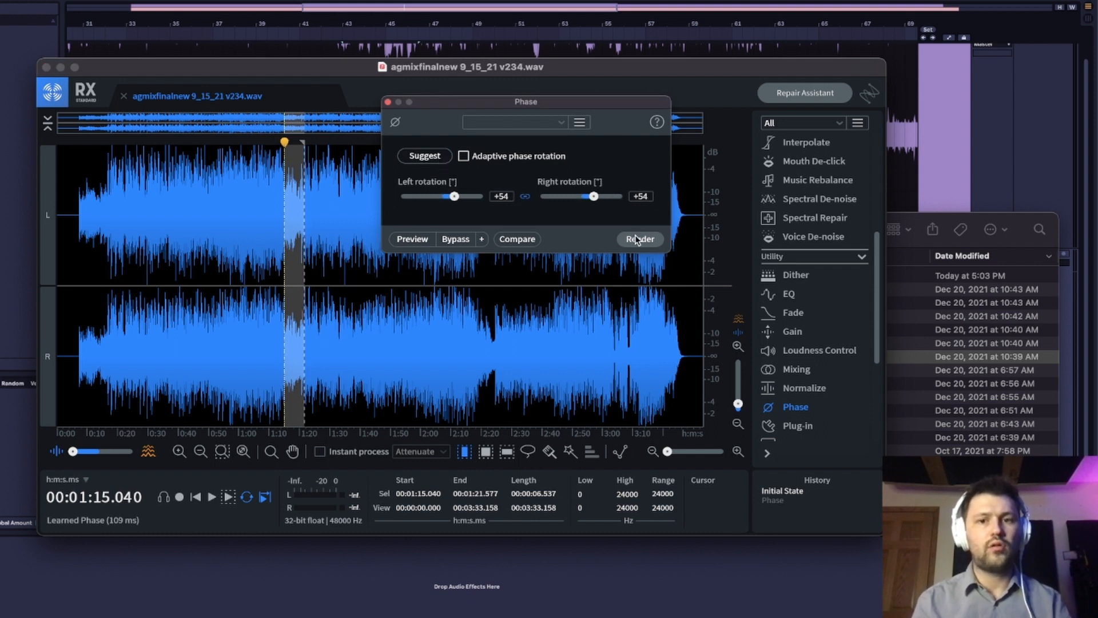
# - Render the +54° phase rotation onto 1:15–1:21, then close the Phase window
pyautogui.click(638, 239)
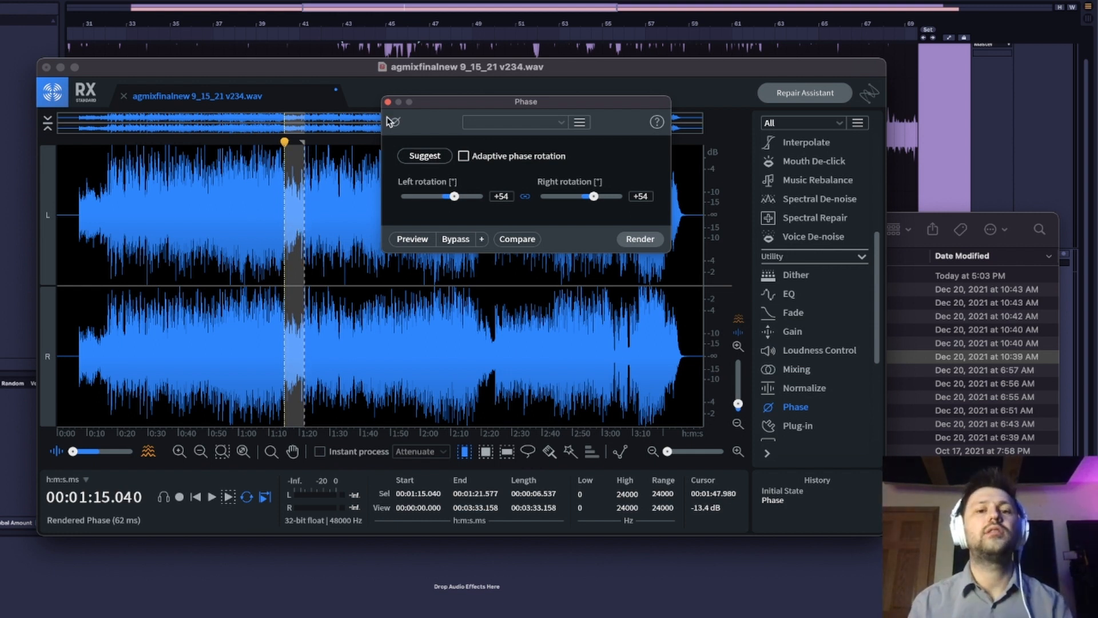
pyautogui.click(639, 239)
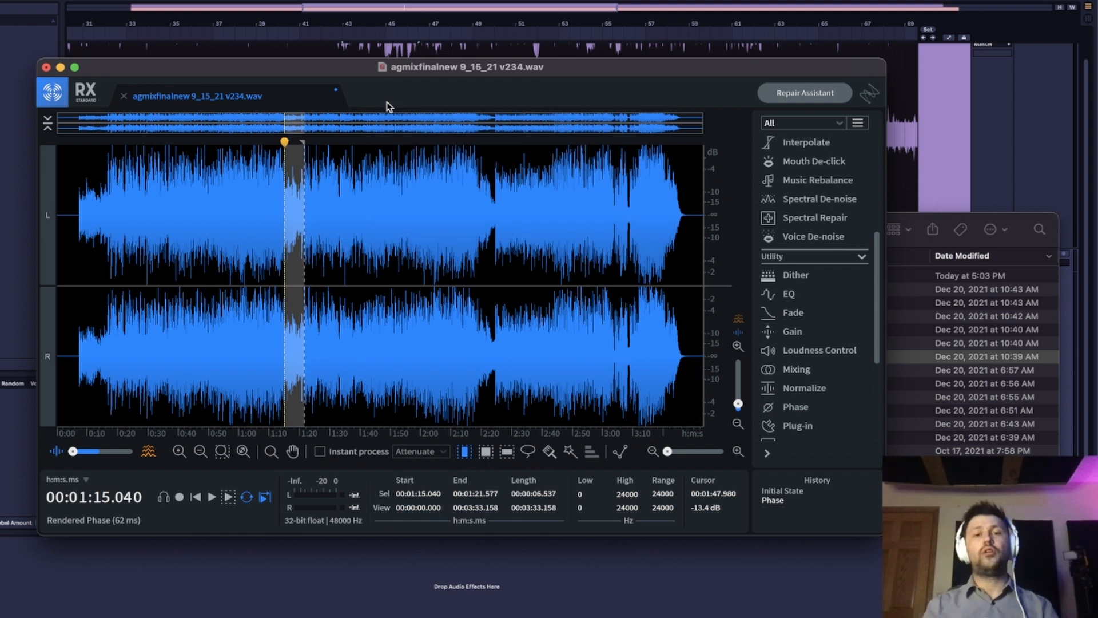